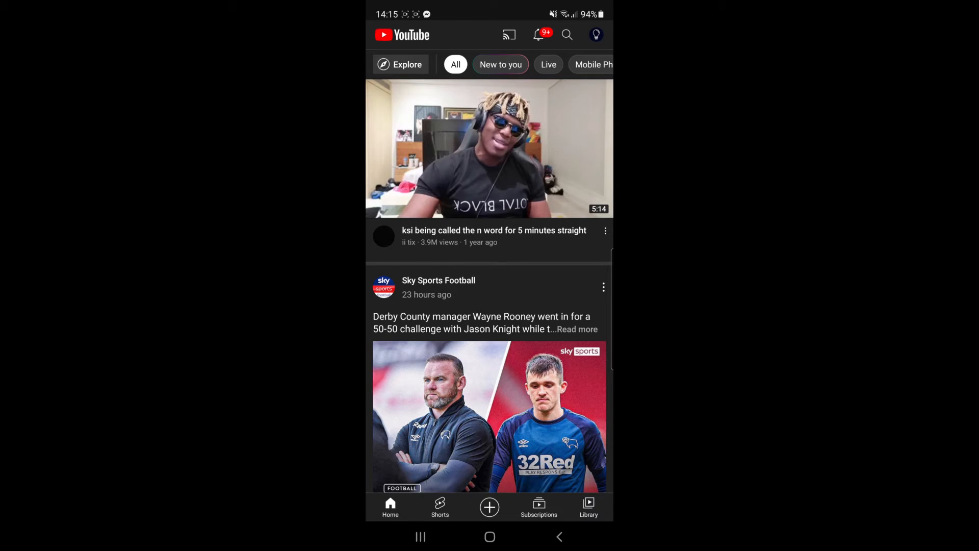
# Step: Reach your own channel's Playlists list via the profile picture and Your channel
pyautogui.click(593, 35)
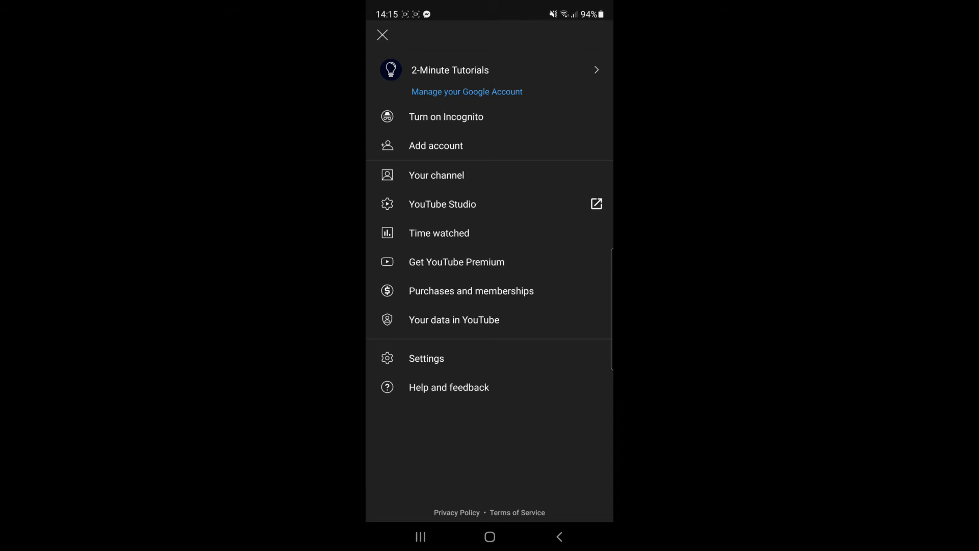
pyautogui.click(449, 69)
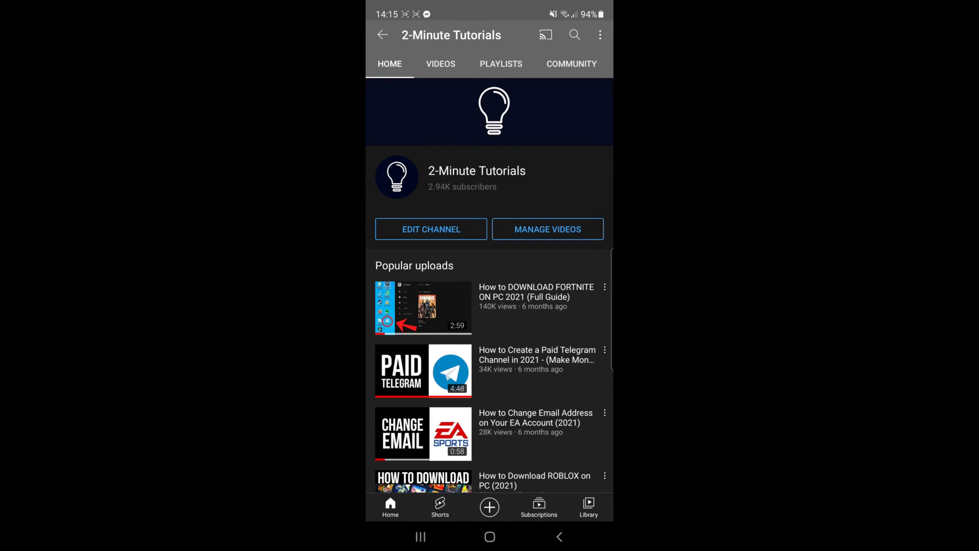
pyautogui.click(499, 63)
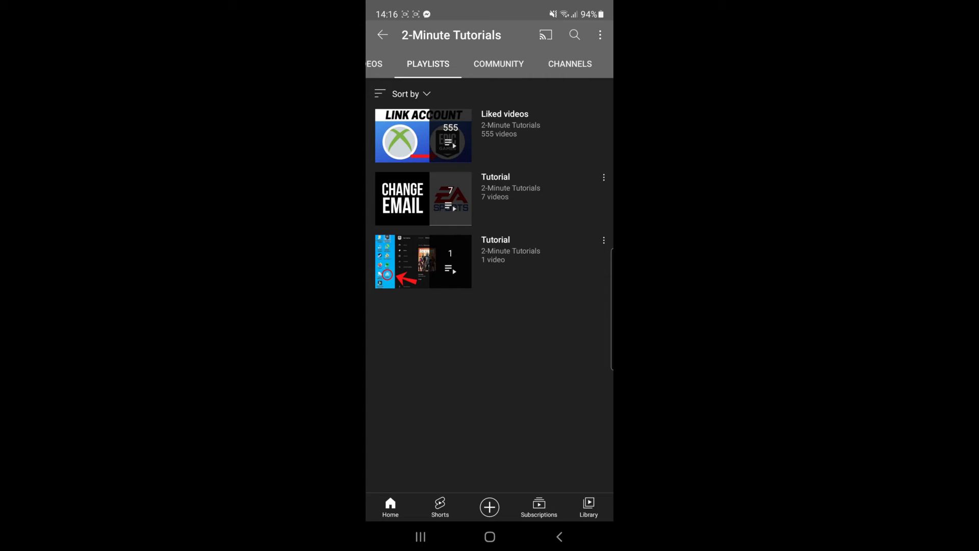
# Step: Bring up the edit screen for the 7-video Tutorial playlist from its three-dot menu
pyautogui.click(602, 177)
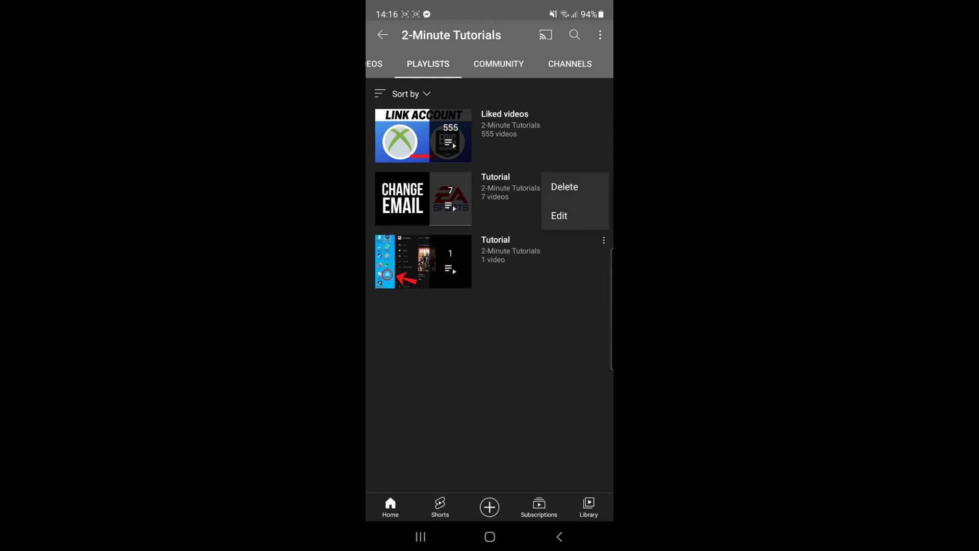
pyautogui.click(558, 216)
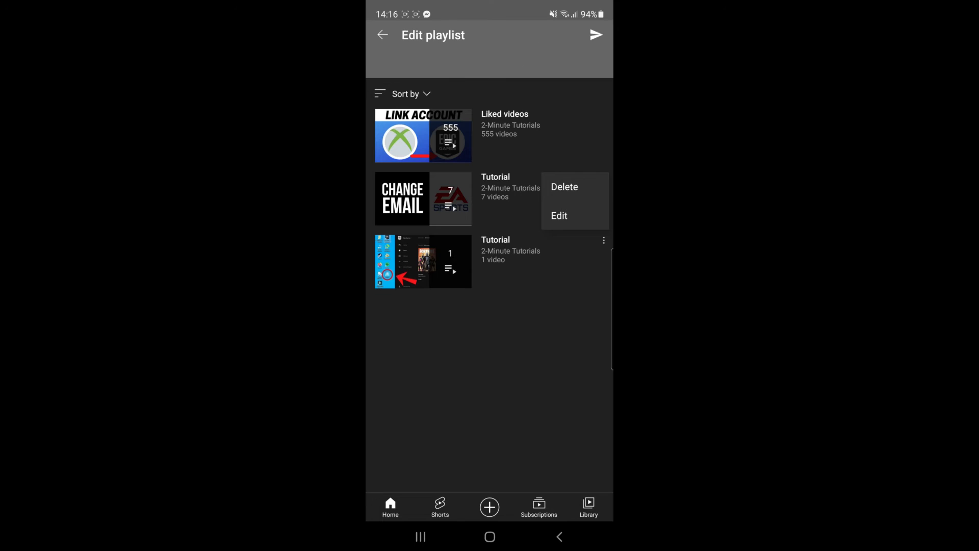
pyautogui.click(559, 215)
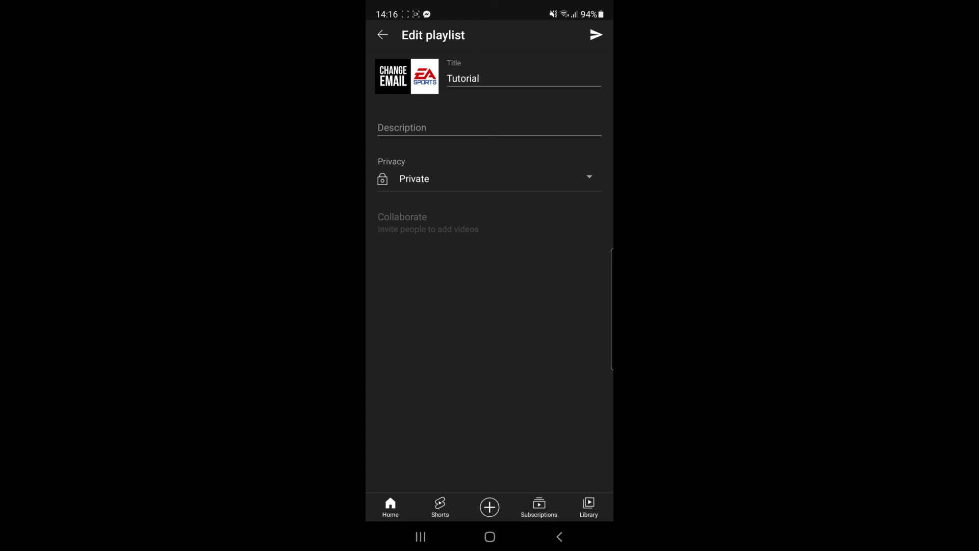
# Step: Change the Tutorial playlist's privacy from Private to Public and save, getting 'Playlist edited'
pyautogui.click(489, 179)
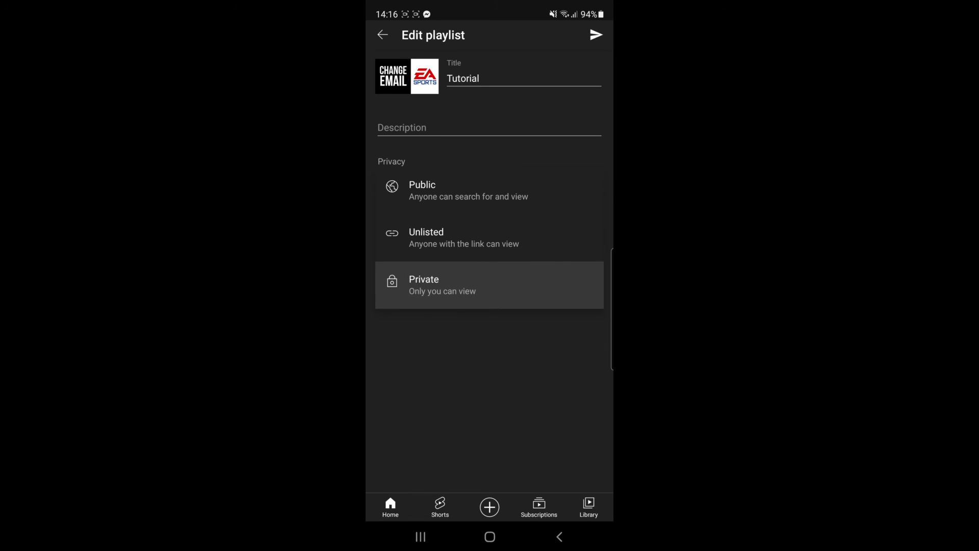
pyautogui.click(422, 191)
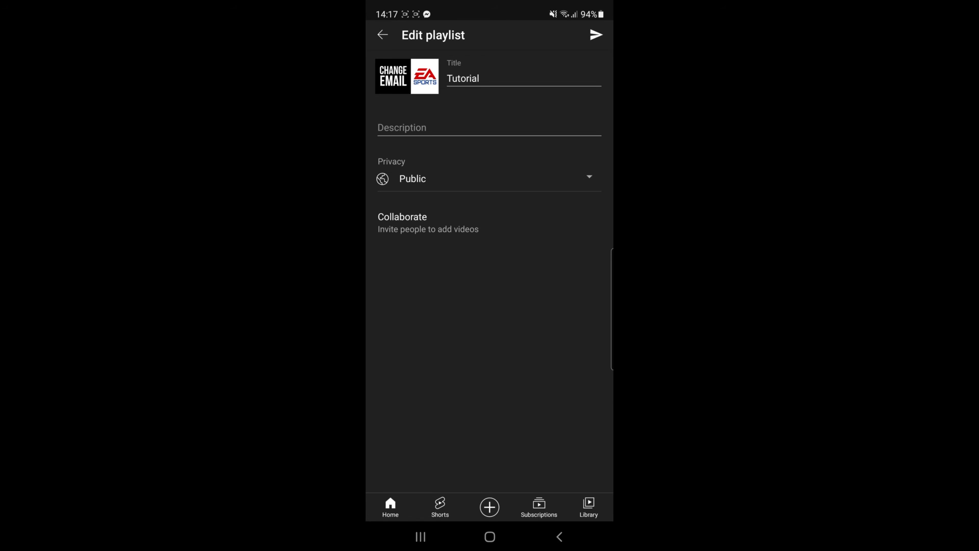
pyautogui.click(595, 34)
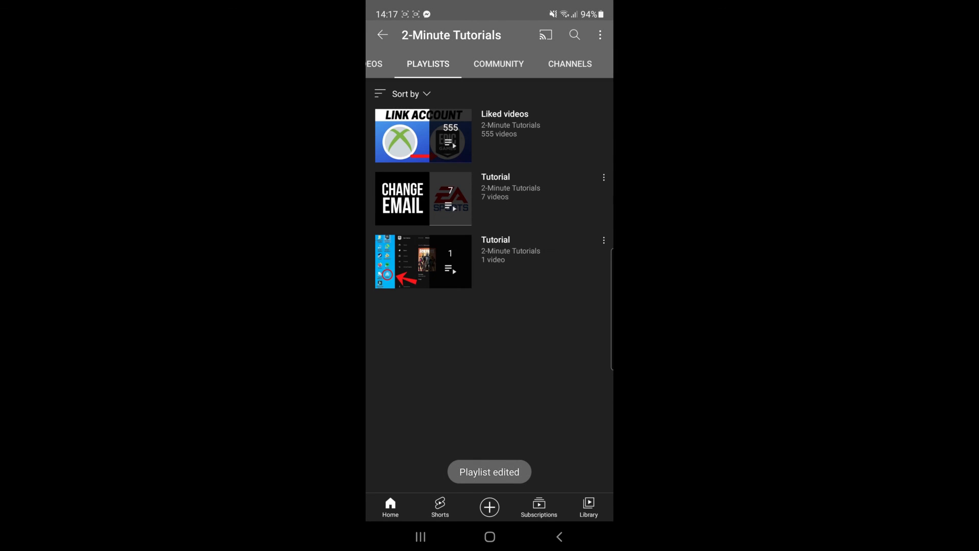